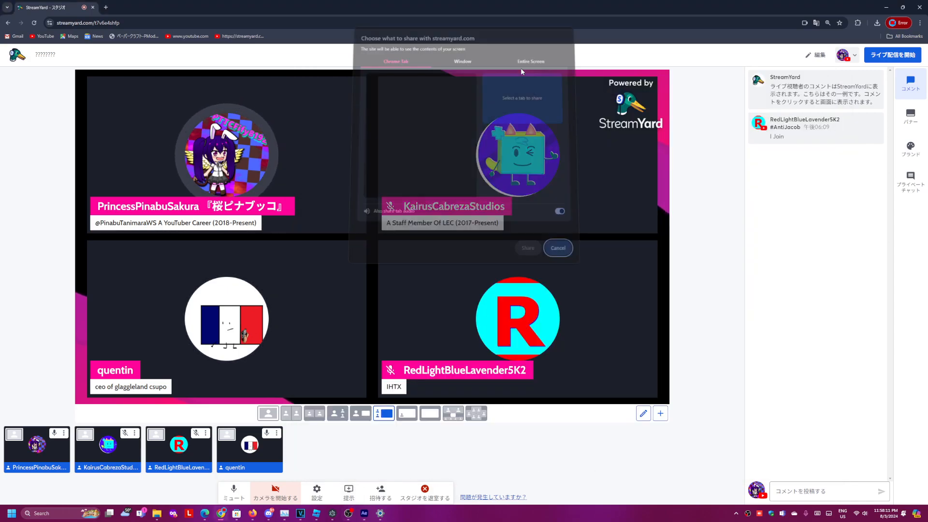
# Choose the entire screen as the StreamYard share source
pyautogui.click(530, 64)
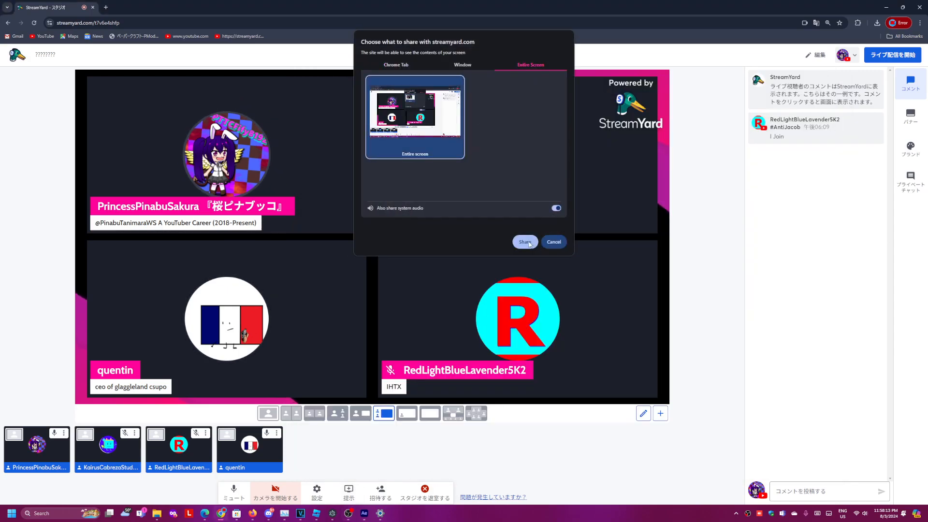
# Start the screen share and open Time & language additional clocks settings
pyautogui.click(524, 242)
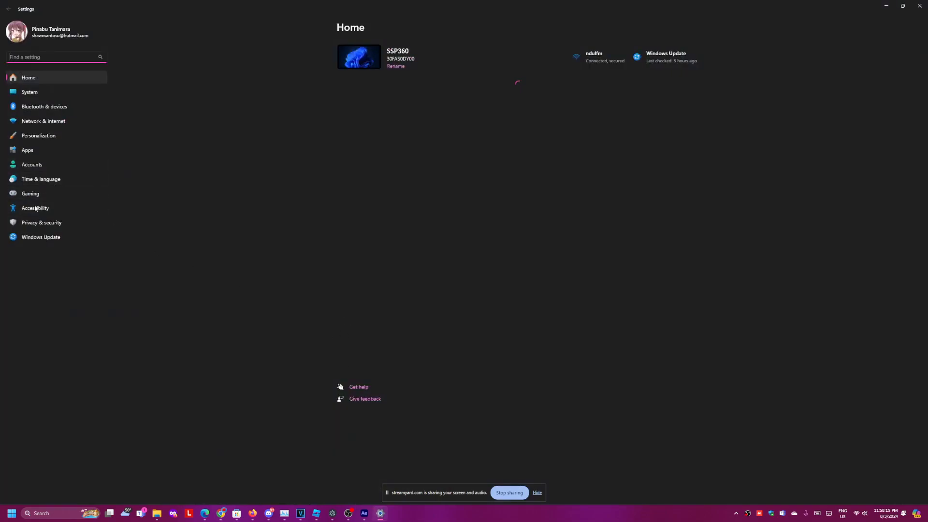
pyautogui.click(41, 179)
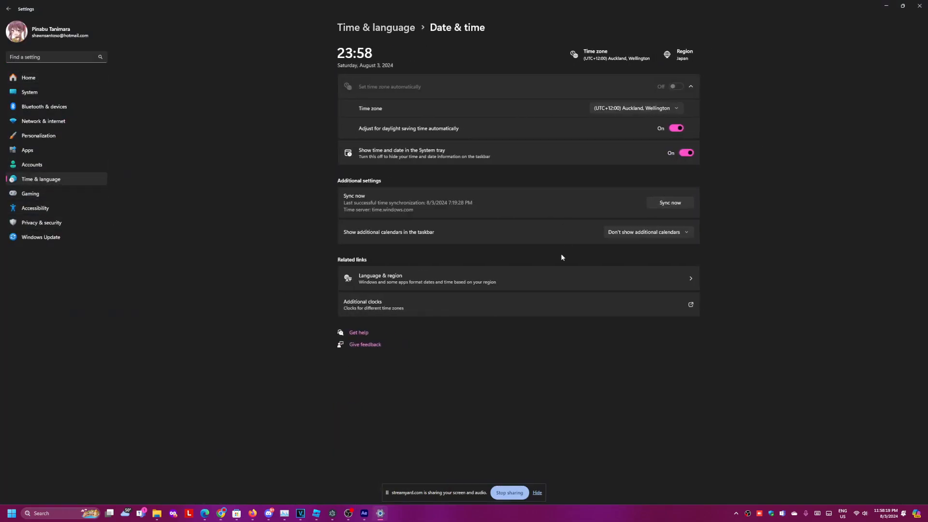
pyautogui.moveTo(506, 237)
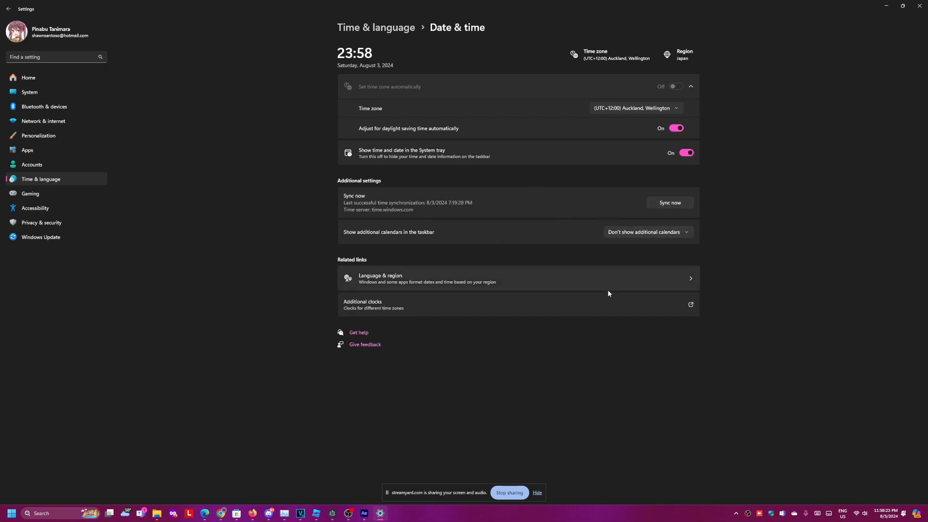
pyautogui.click(362, 304)
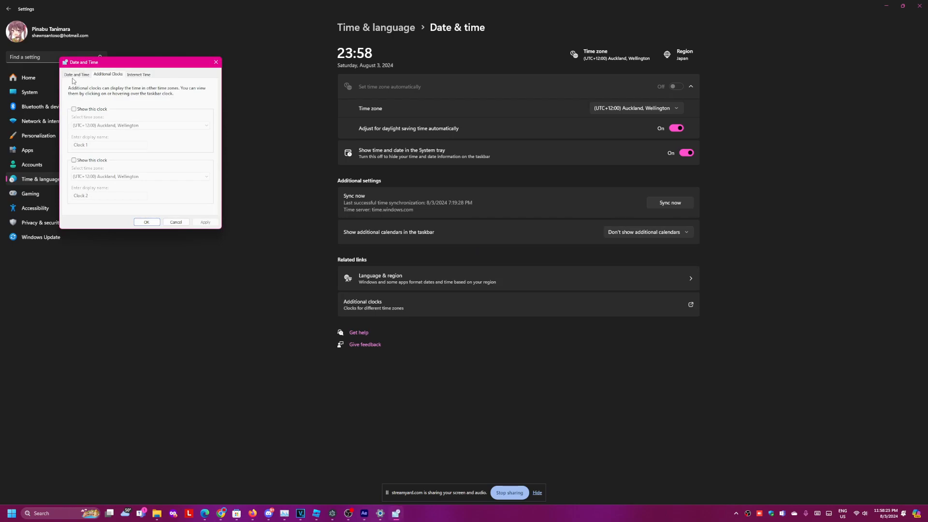
pyautogui.click(76, 74)
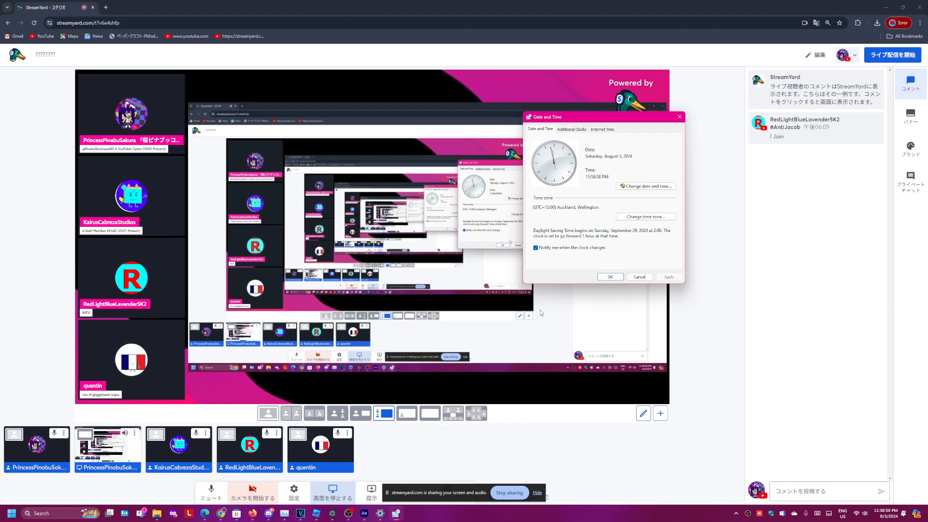
pyautogui.moveTo(635, 151)
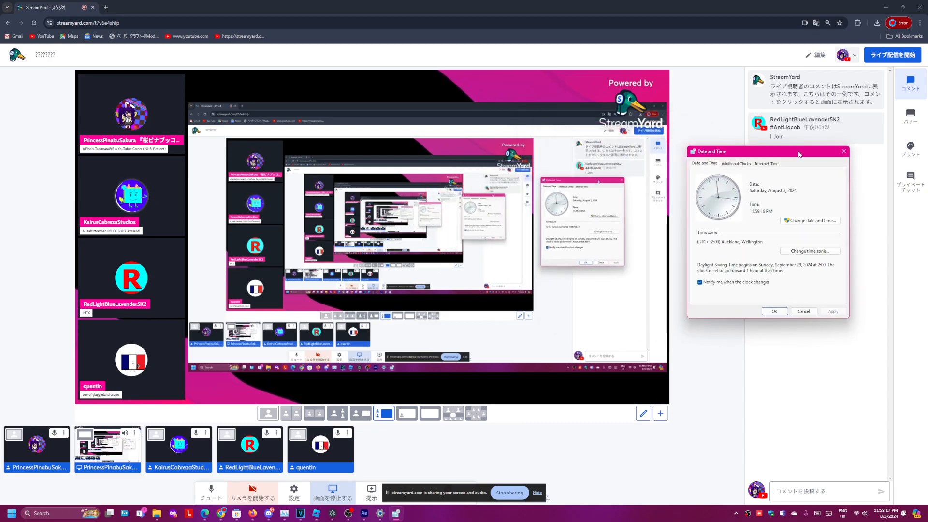
# Drag the Date and Time window slightly while the clock passes midnight
pyautogui.moveTo(767, 151); pyautogui.dragTo(752, 146)
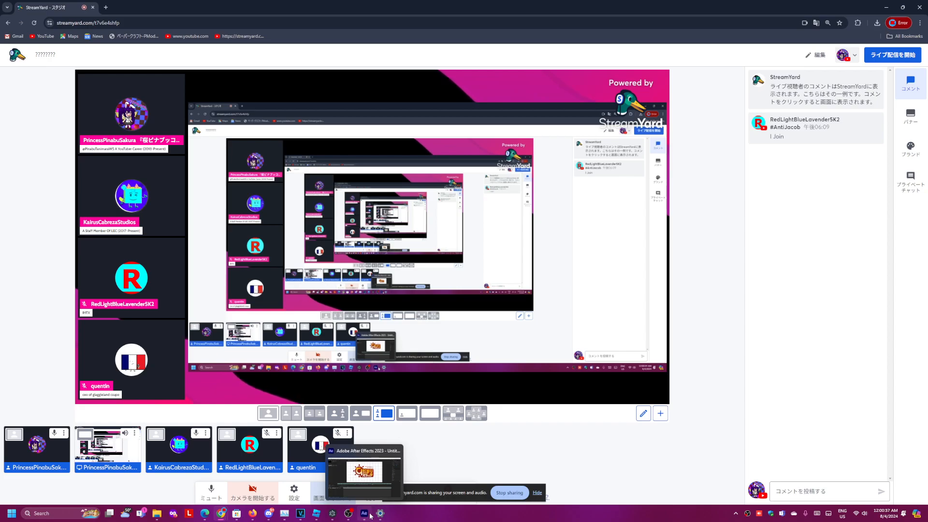
# Bring OBS Studio to the front from the taskbar
pyautogui.click(364, 513)
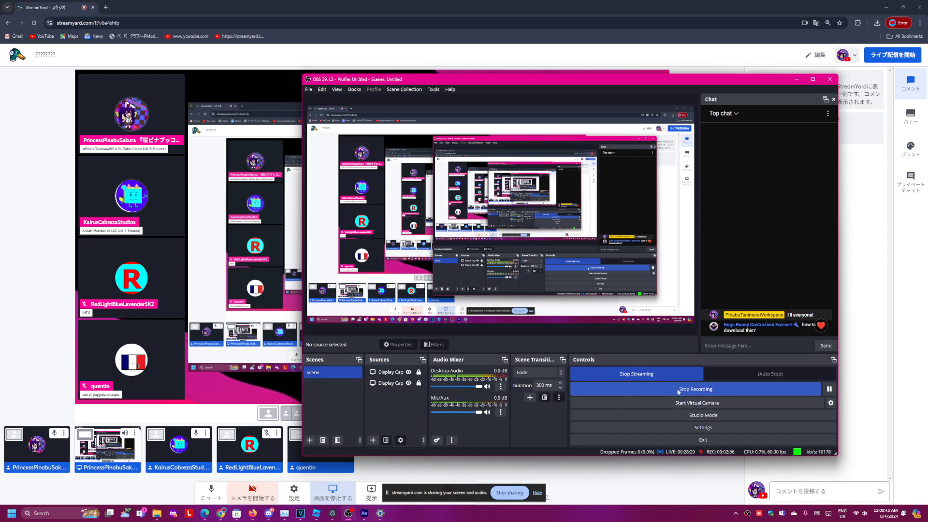
pyautogui.moveTo(812, 390)
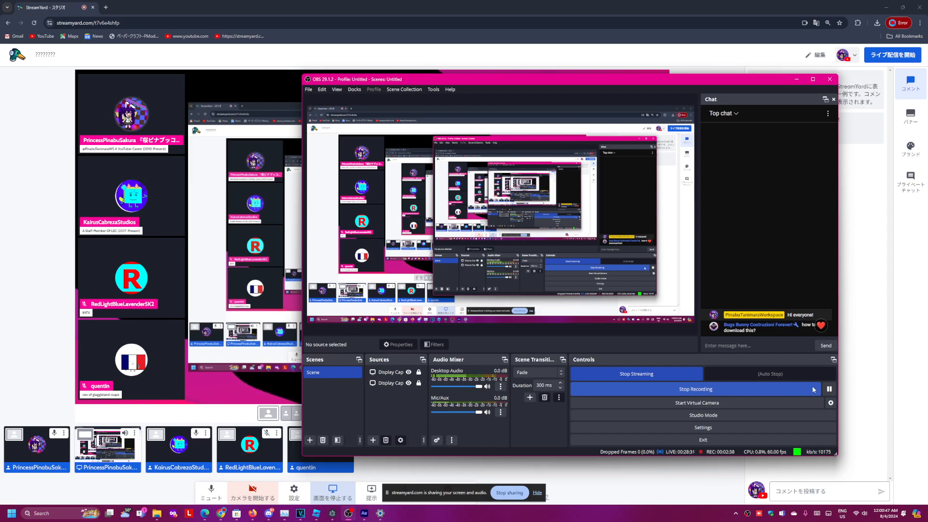